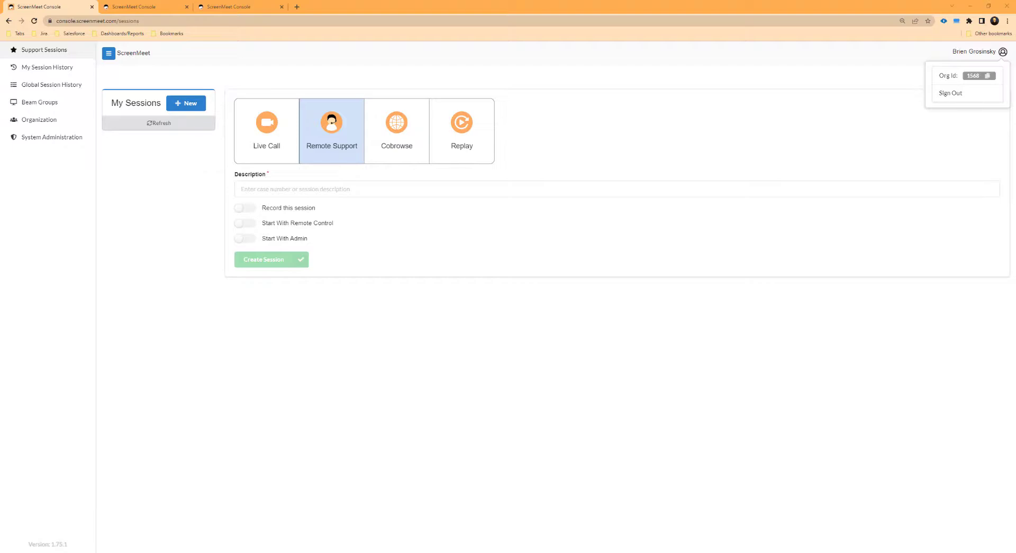
- Create the Remote Support session for the Windows desktop
{"action": "left_click", "coordinate": [270, 259]}
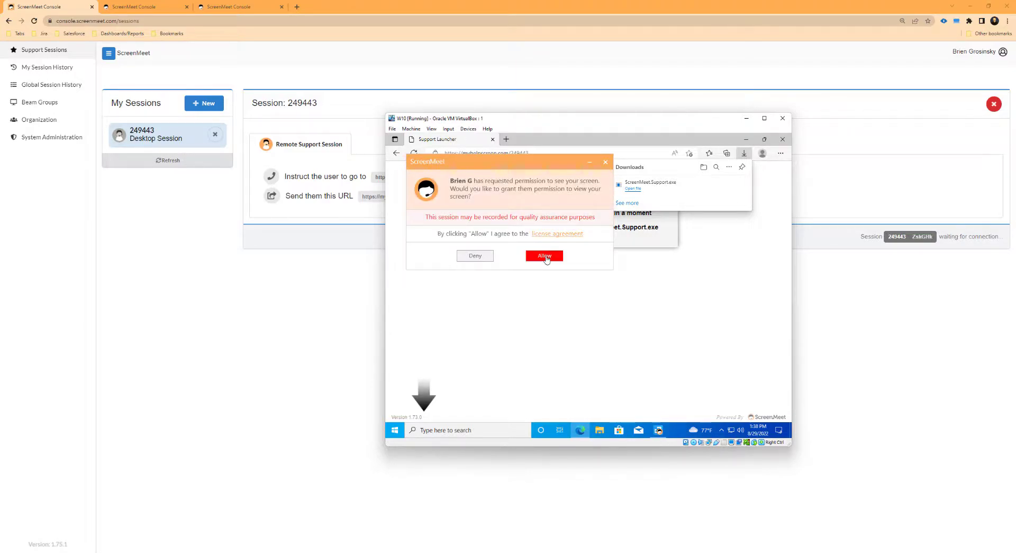
- Allow the support agent to view the Windows VM screen on the permission prompt
{"action": "left_click", "coordinate": [544, 256]}
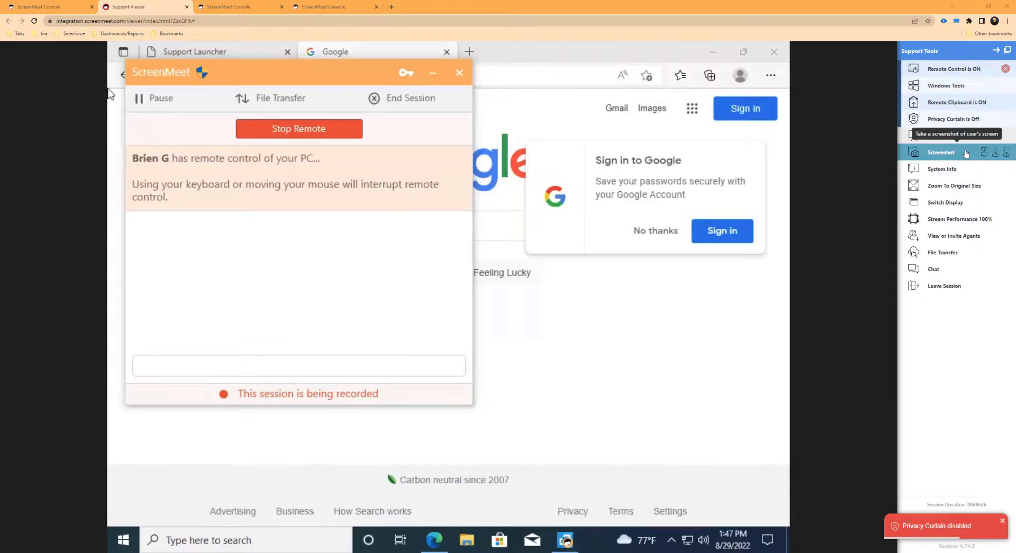
{"action": "mouse_move", "coordinate": [985, 152]}
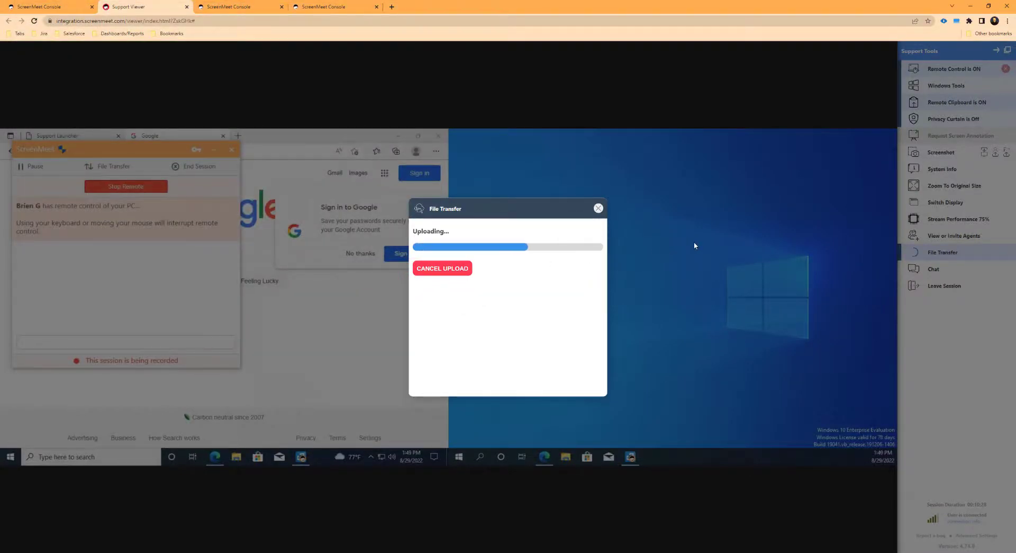
- Complete the file upload to the remote PC and bring up stream information
{"action": "left_click", "coordinate": [963, 521]}
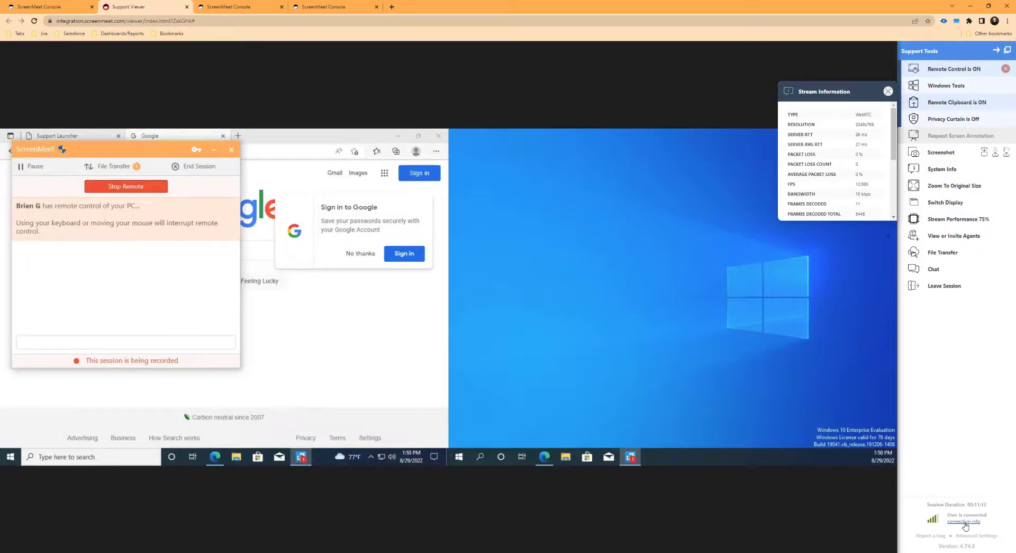
- Review resolution, latency and FPS statistics, then bring up the leave-session prompt
{"action": "left_click", "coordinate": [944, 285]}
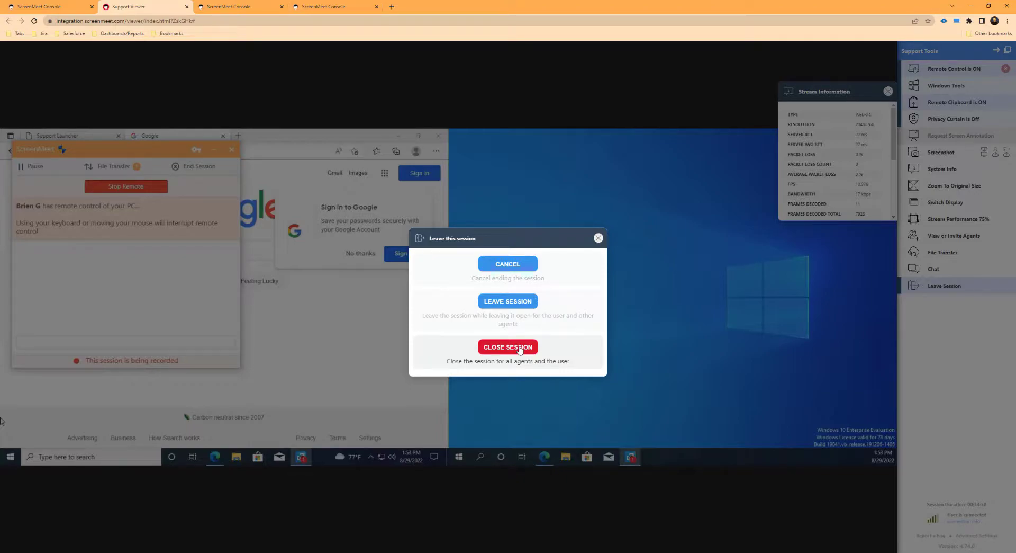
- Close session 249443 for all agents and the end user
{"action": "left_click", "coordinate": [507, 347]}
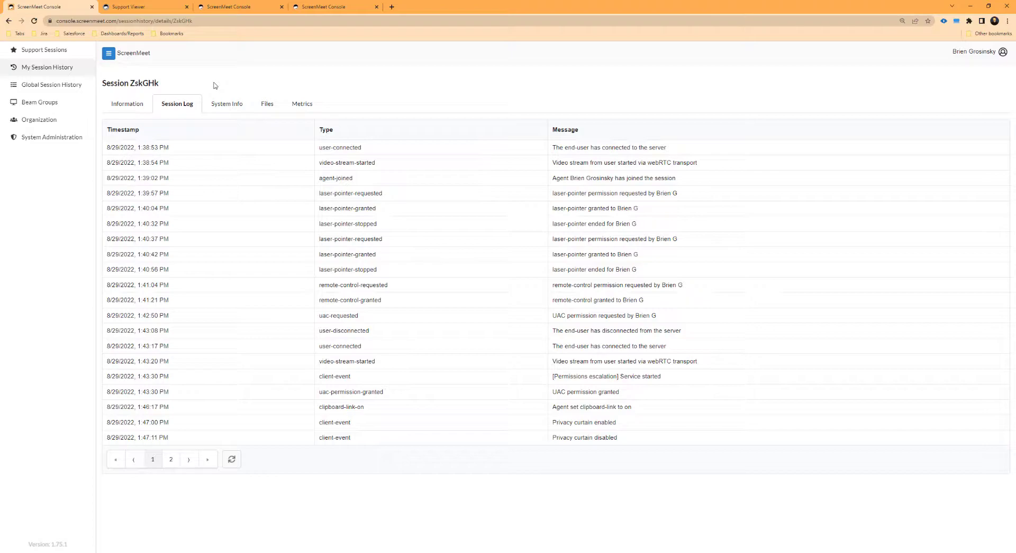